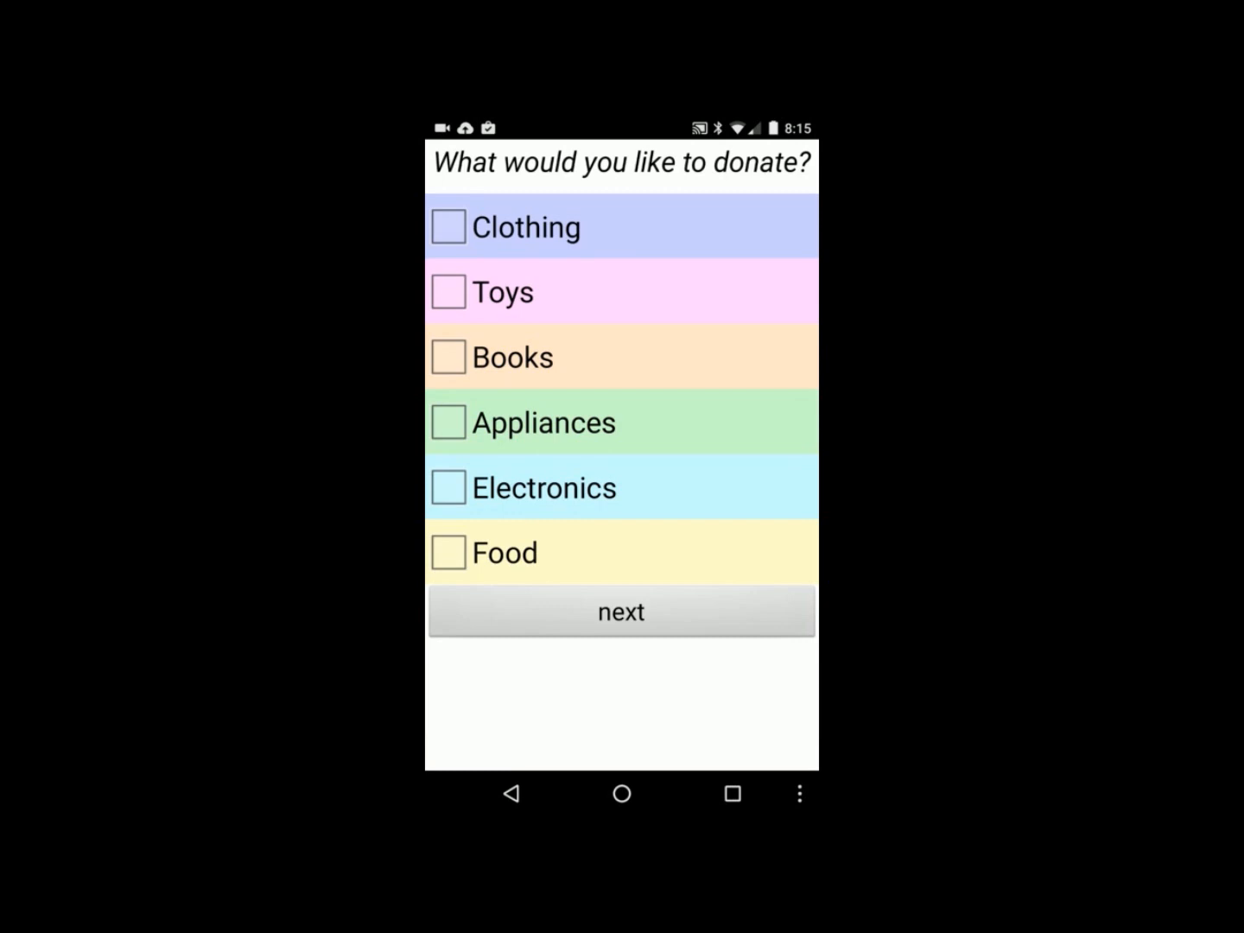
- Mark Clothing as the category to donate on the 'What would you like to donate?' screen
{"action": "left_click", "coordinate": [448, 227]}
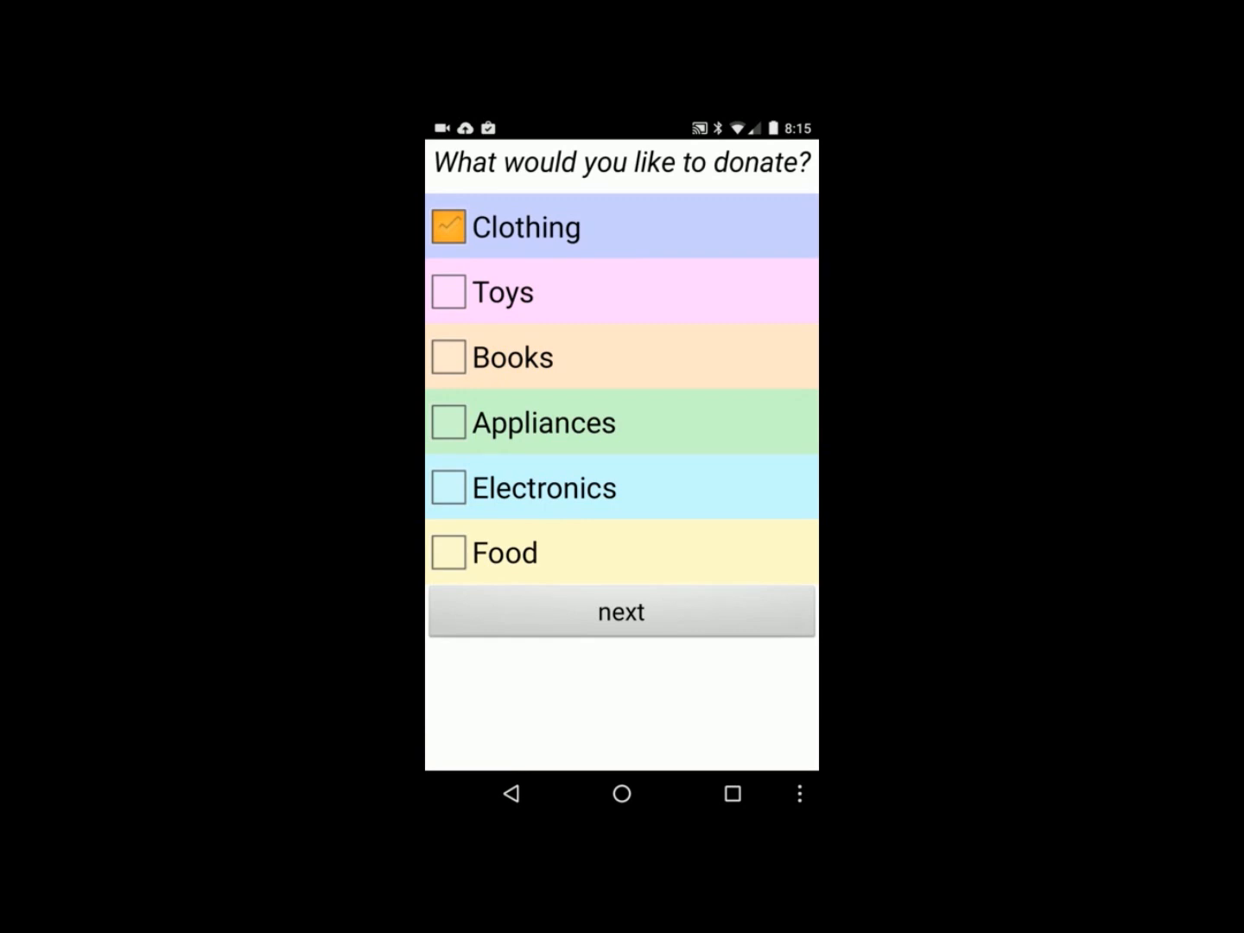
{"action": "left_click", "coordinate": [621, 612]}
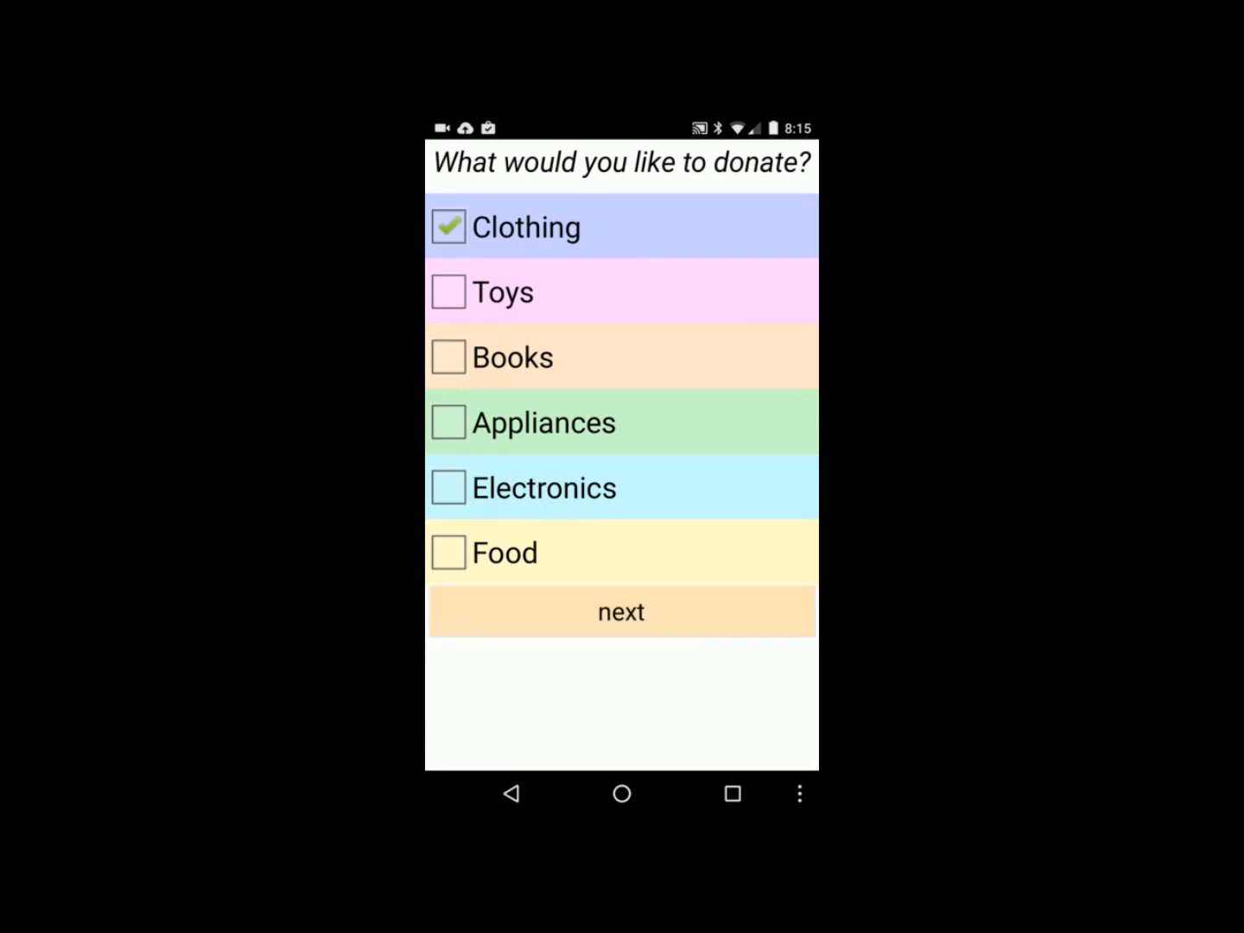
- Continue to the search screen and look up donation centers near zip code 94061
{"action": "left_click", "coordinate": [620, 611]}
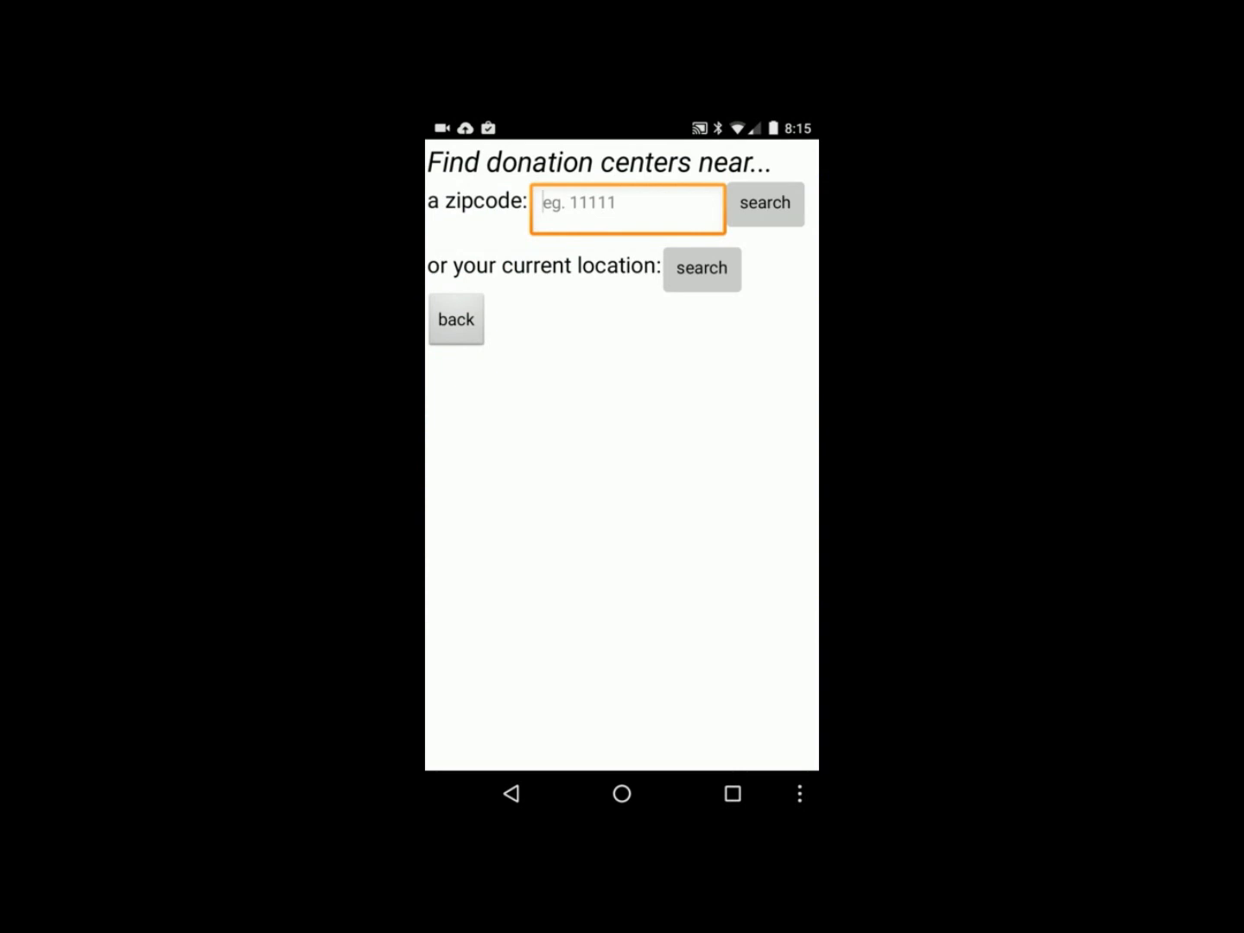
{"action": "left_click", "coordinate": [625, 207]}
{"action": "type", "text": "94061"}
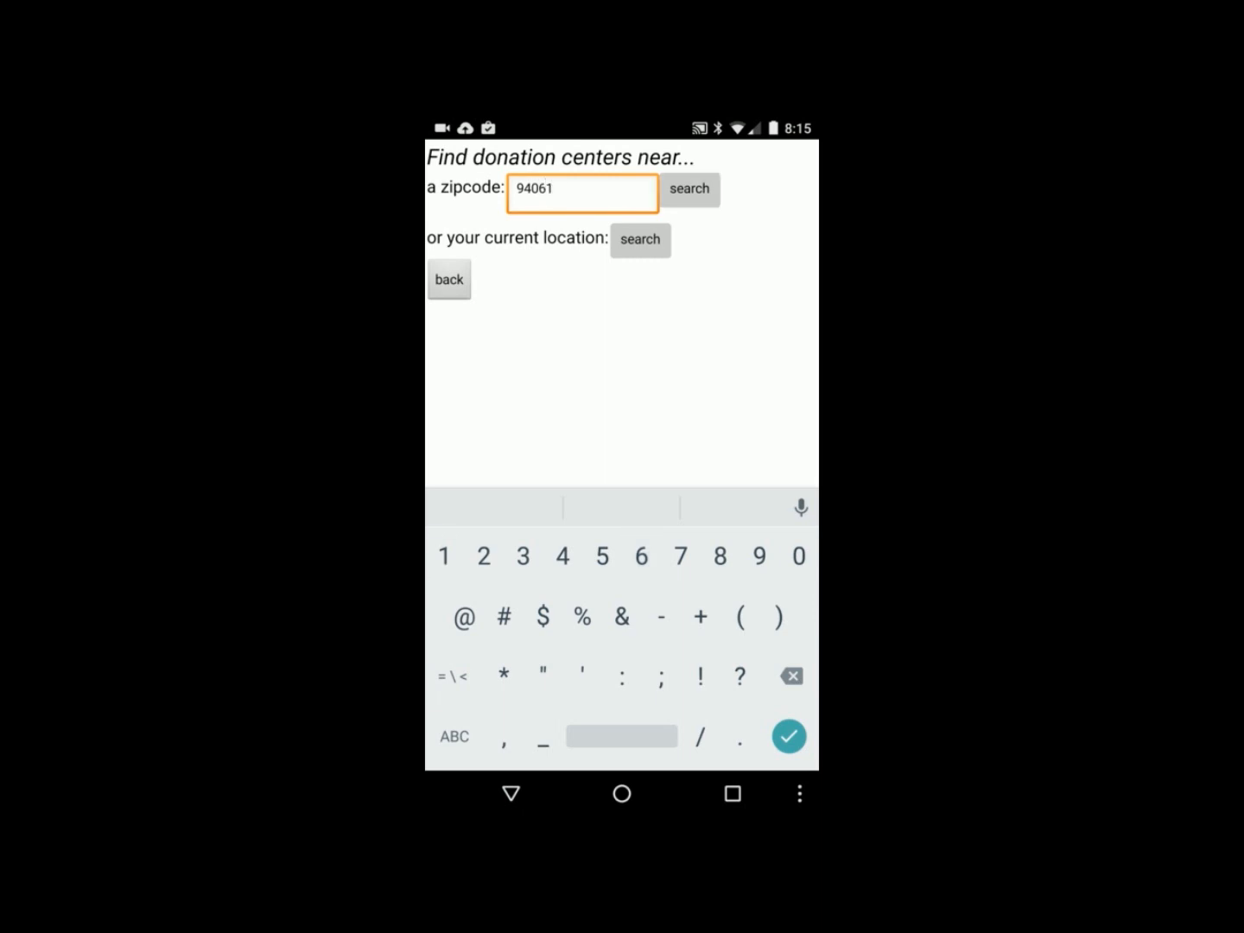
{"action": "left_click", "coordinate": [688, 190]}
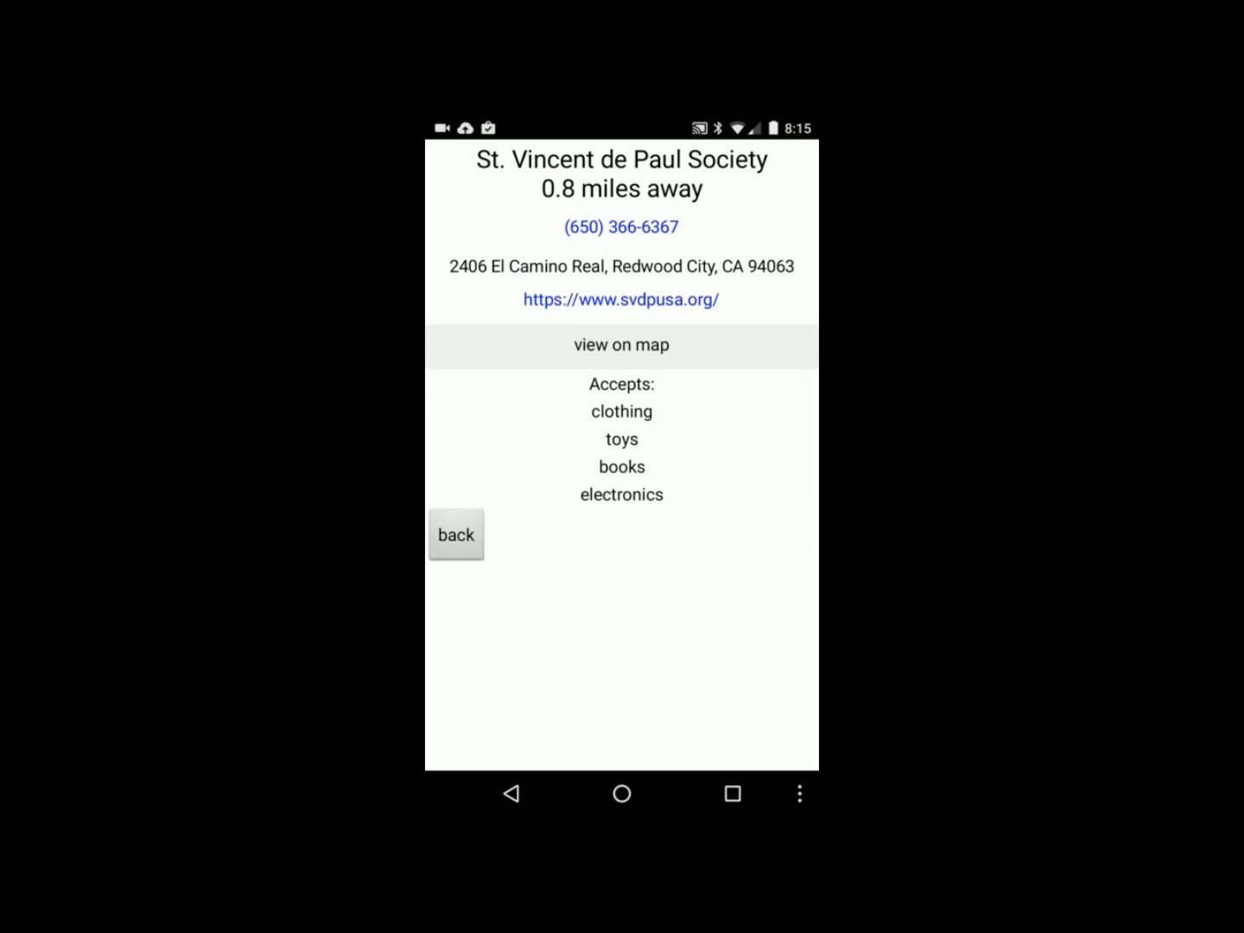
- Return from the St. Vincent de Paul Society details to the results list of Goodwill and Savers locations
{"action": "left_click", "coordinate": [620, 345]}
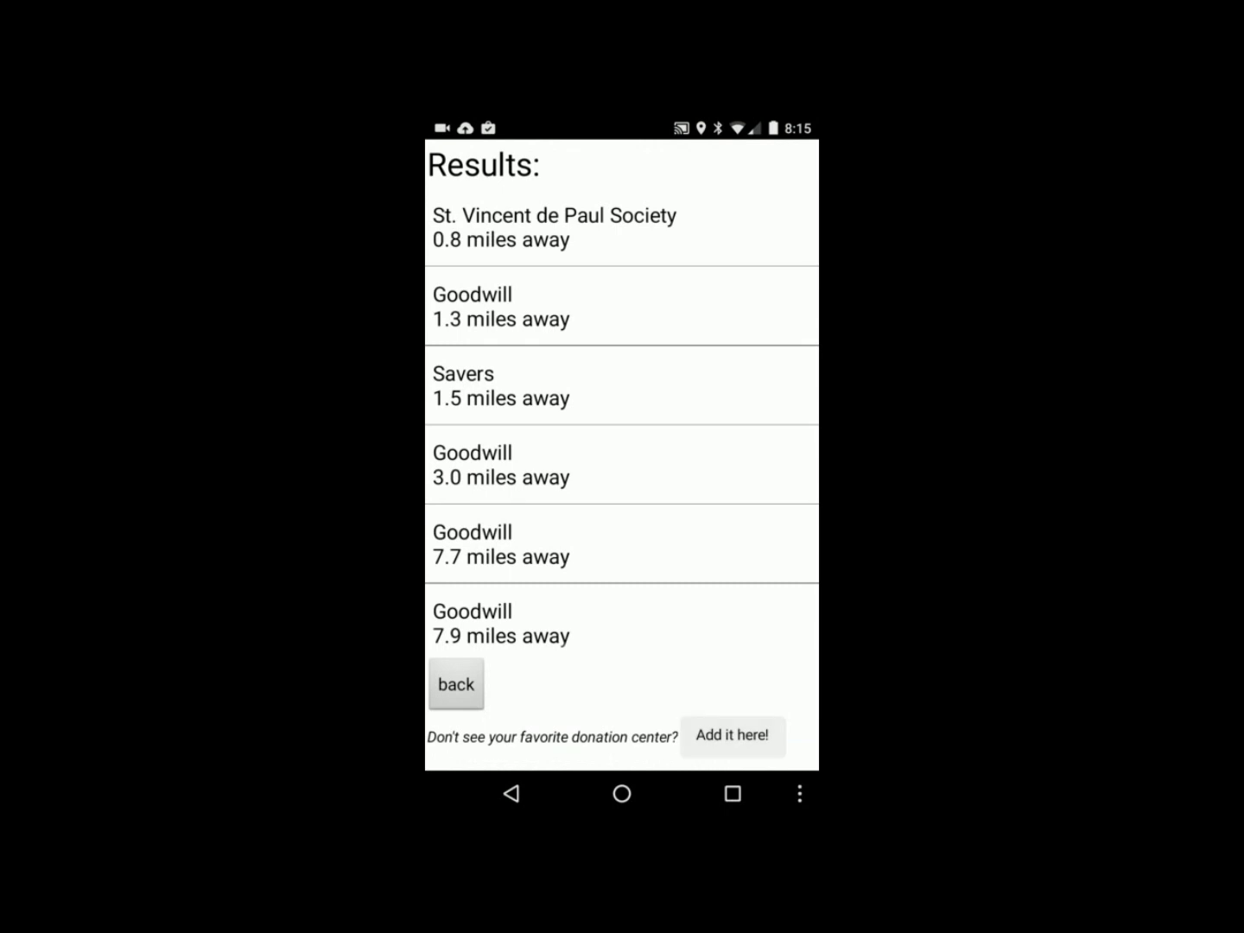
{"action": "left_click", "coordinate": [732, 735]}
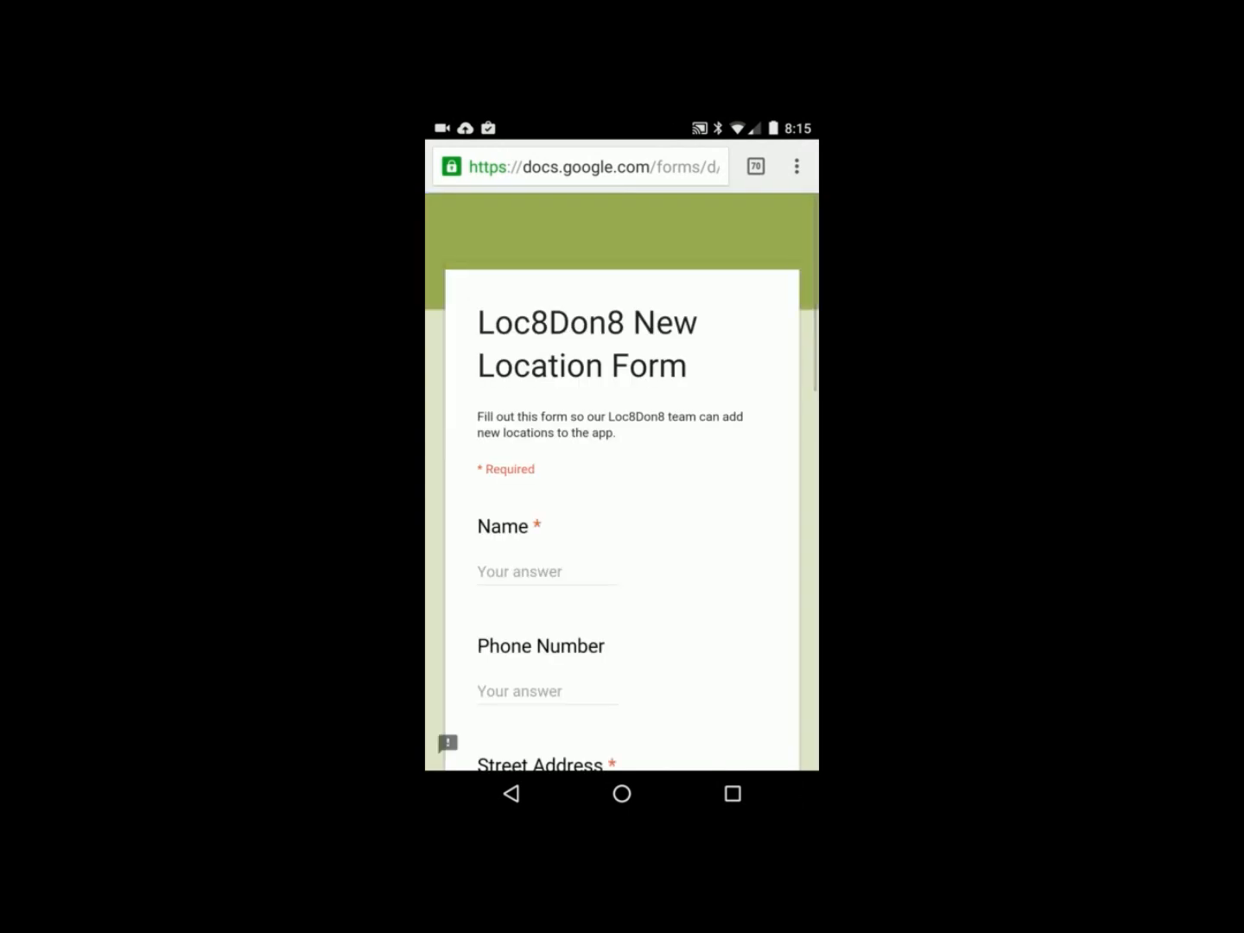
{"action": "scroll", "scroll_direction": "up", "scroll_amount": 3}
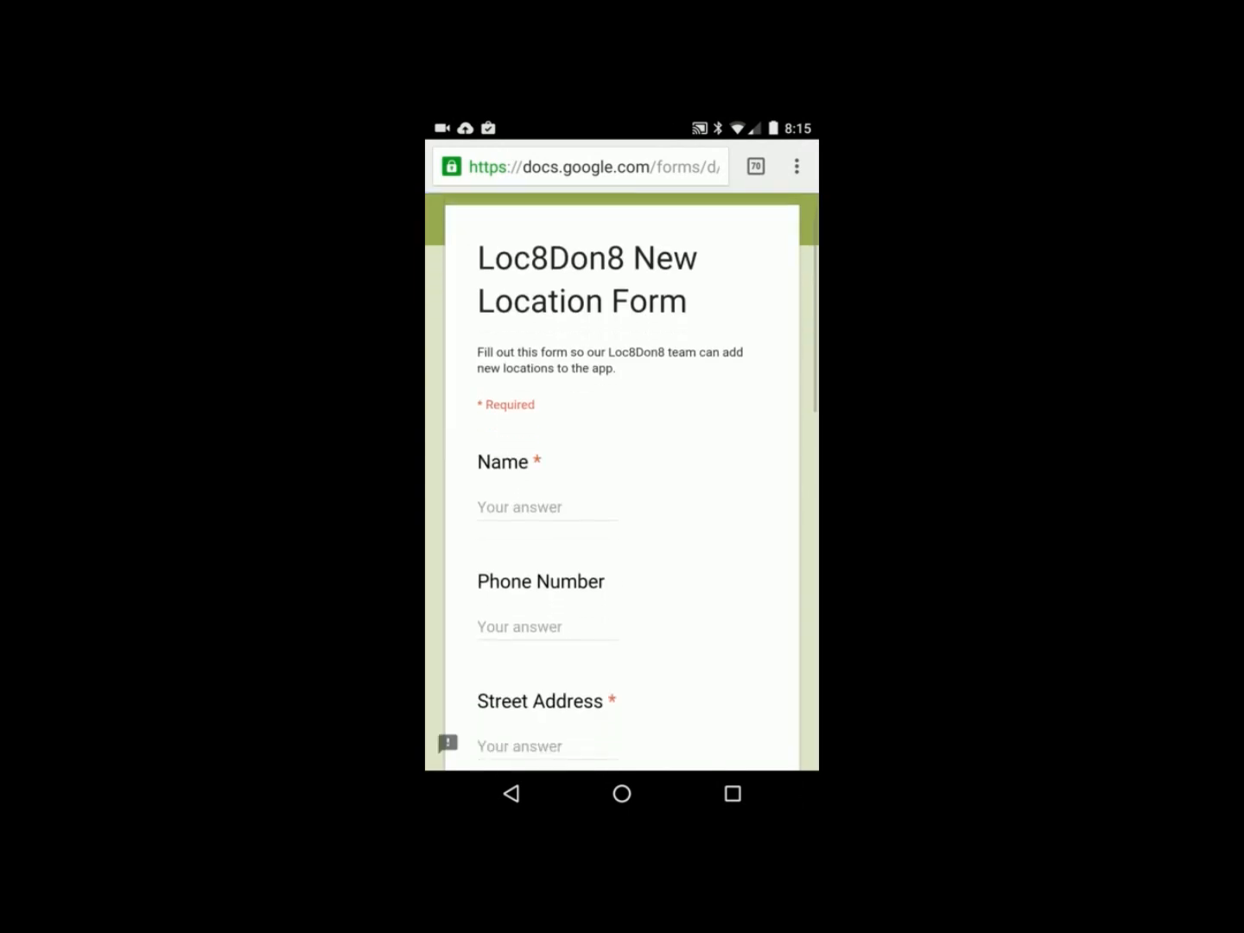
{"action": "scroll", "scroll_direction": "down", "scroll_amount": 3}
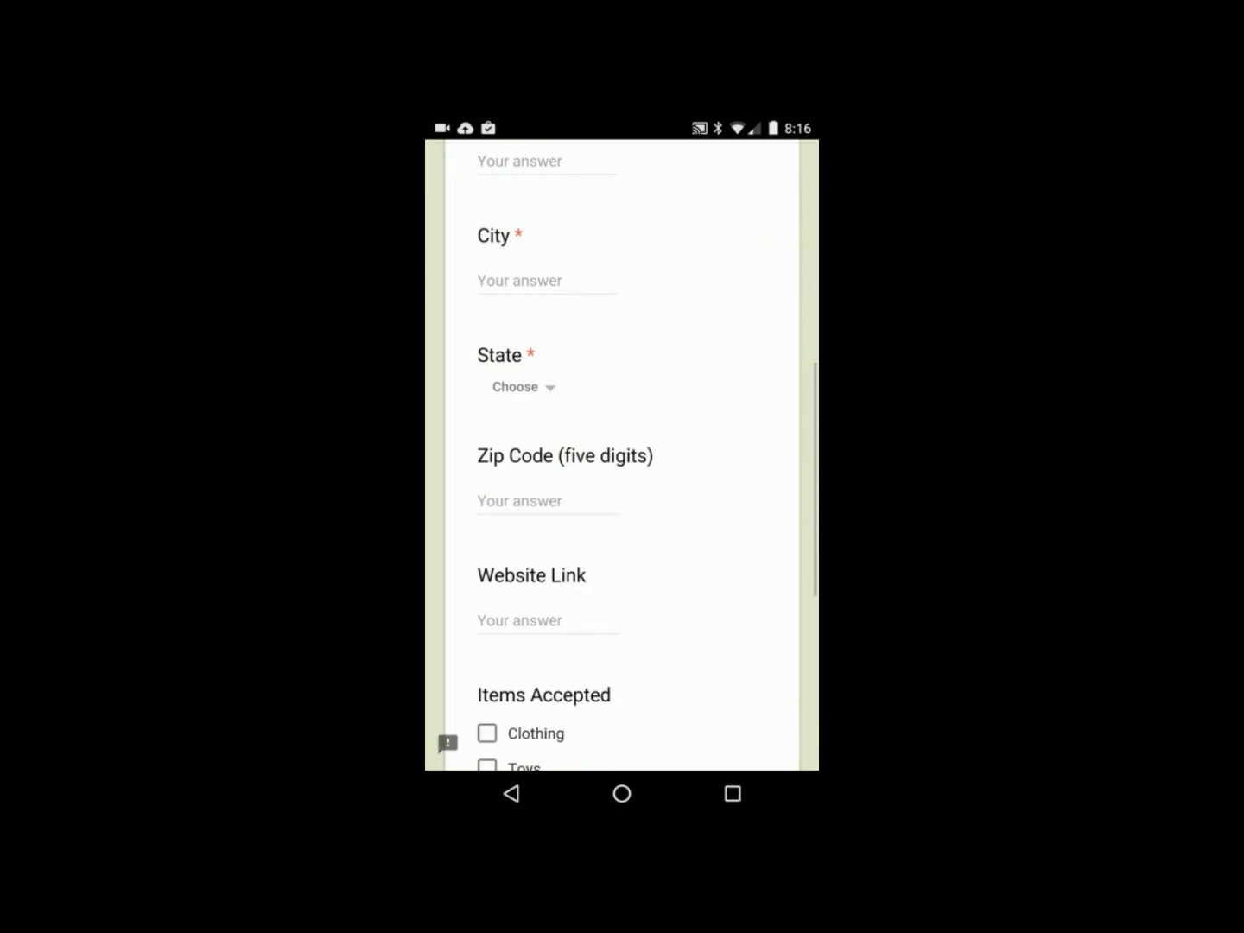
{"action": "scroll", "scroll_direction": "down", "scroll_amount": 3}
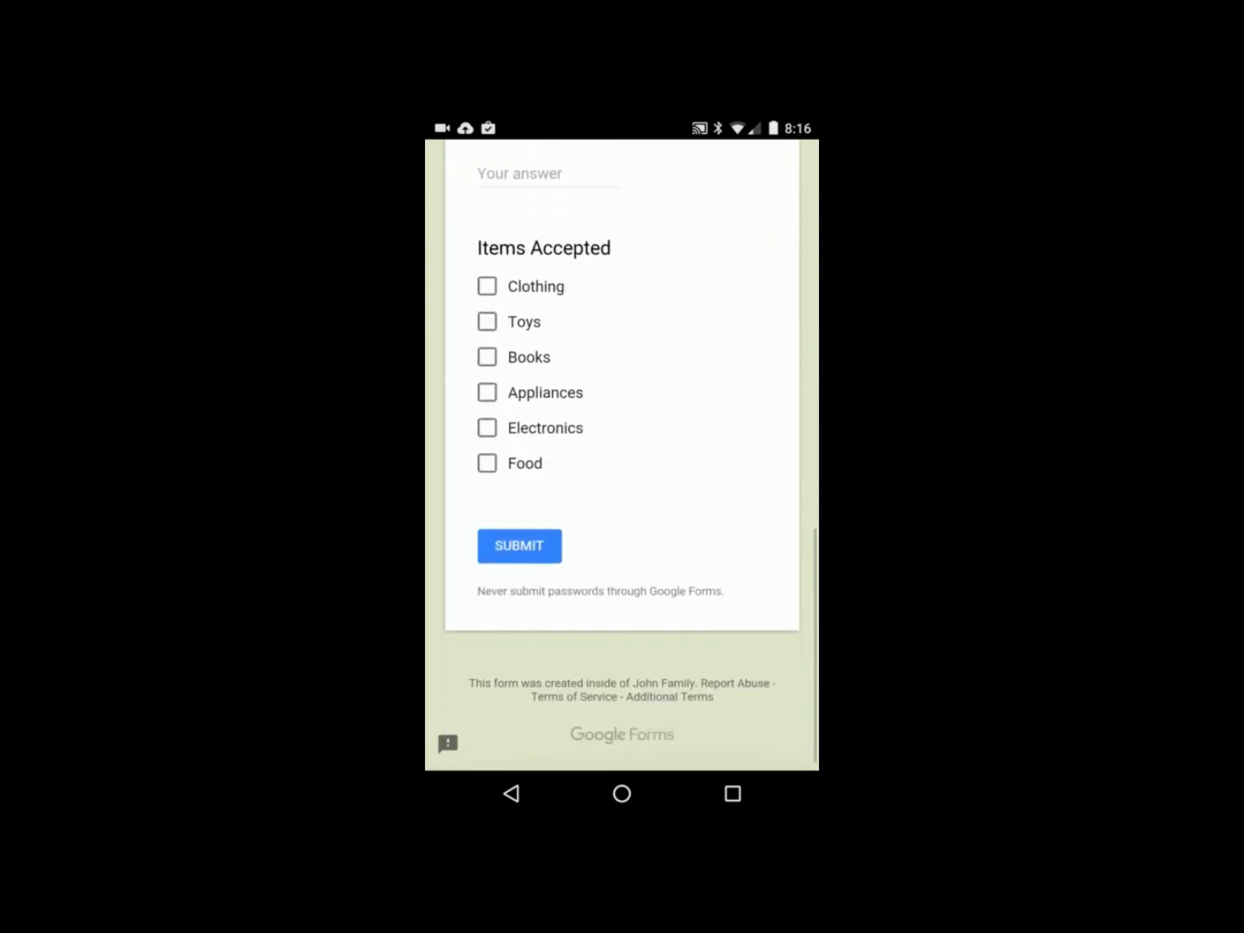
{"action": "left_click", "coordinate": [518, 546]}
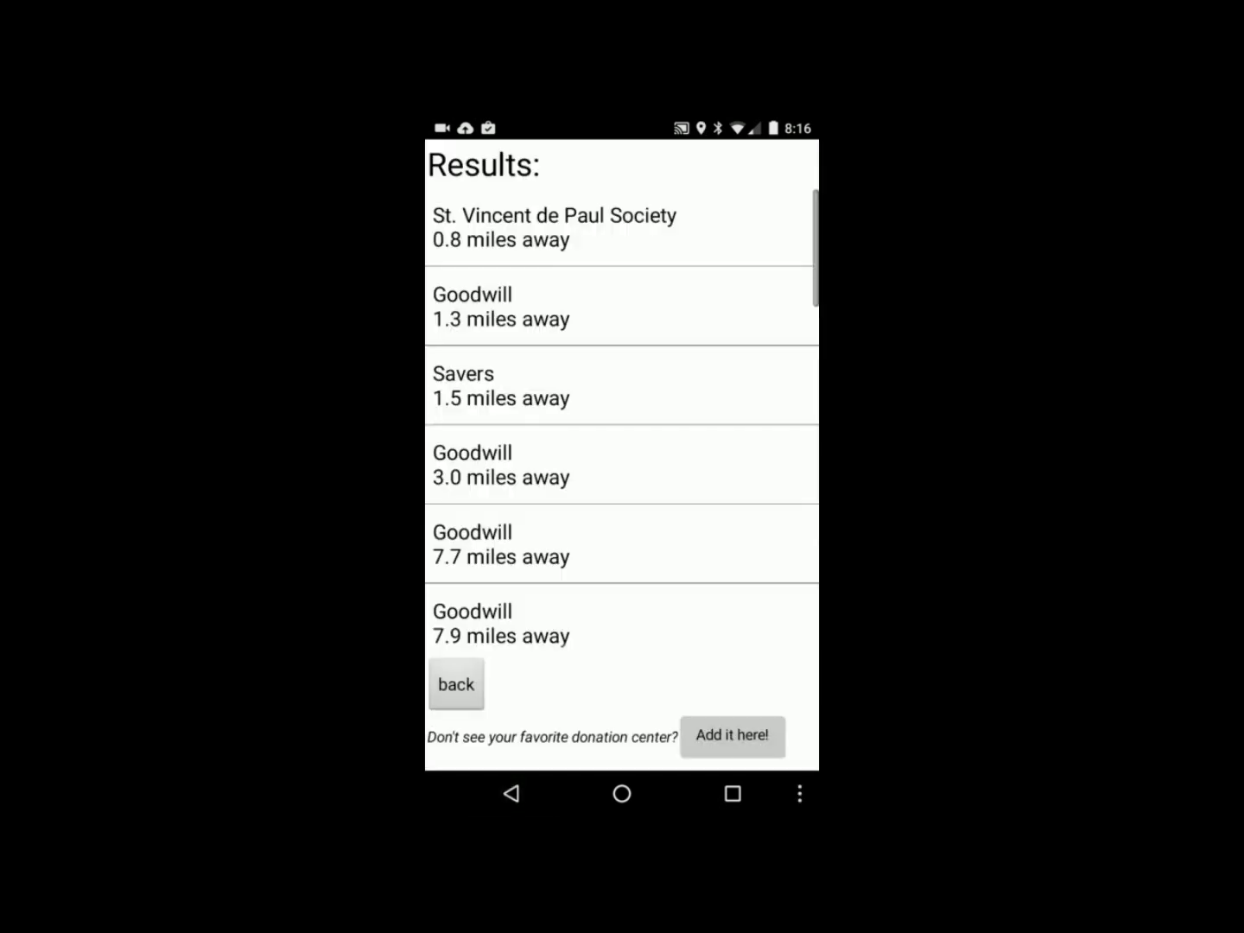